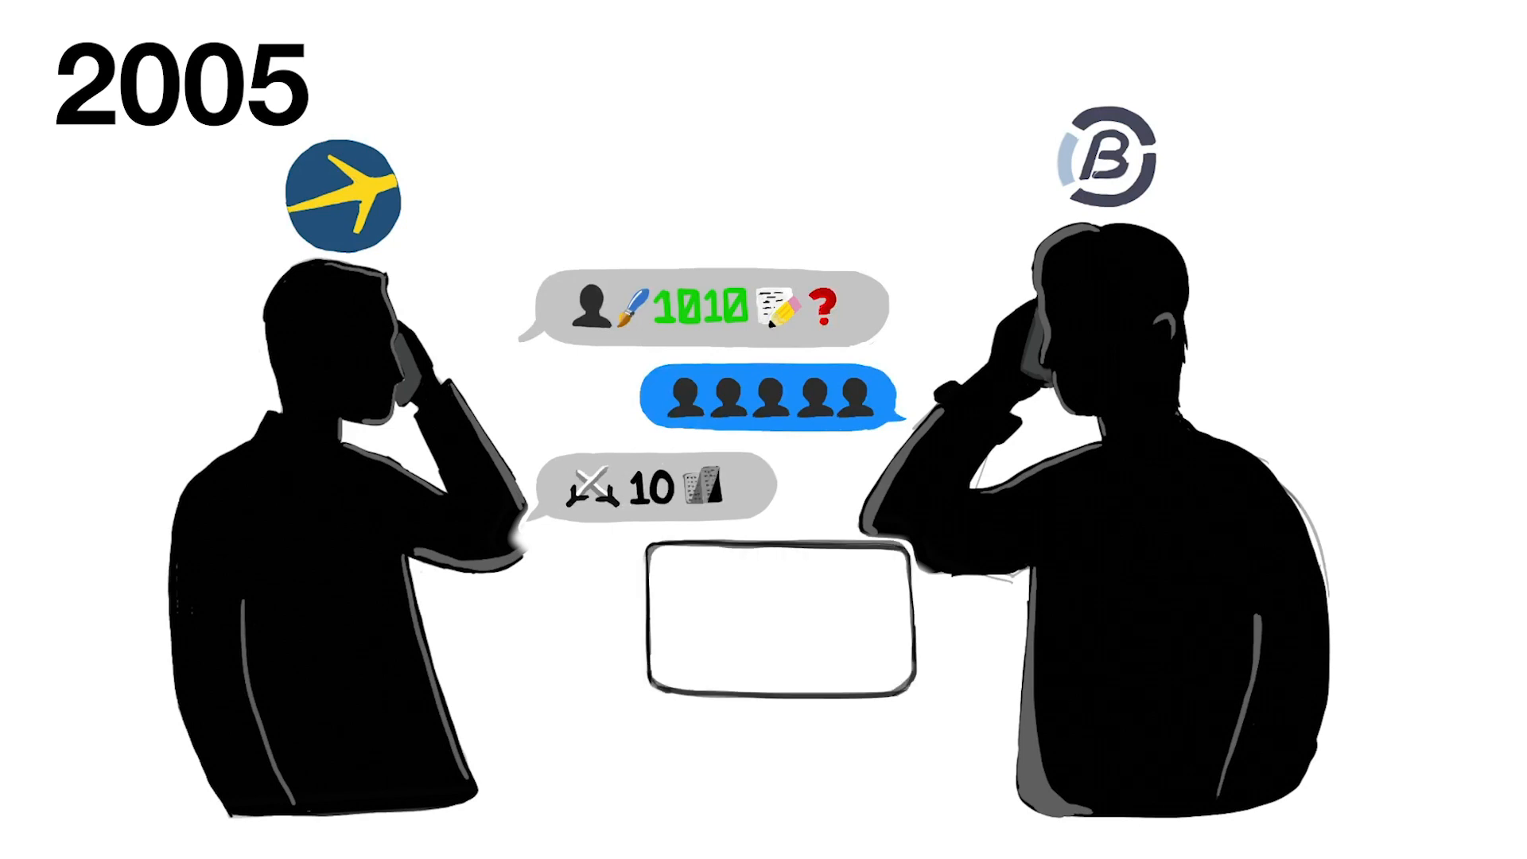
type("CHA")
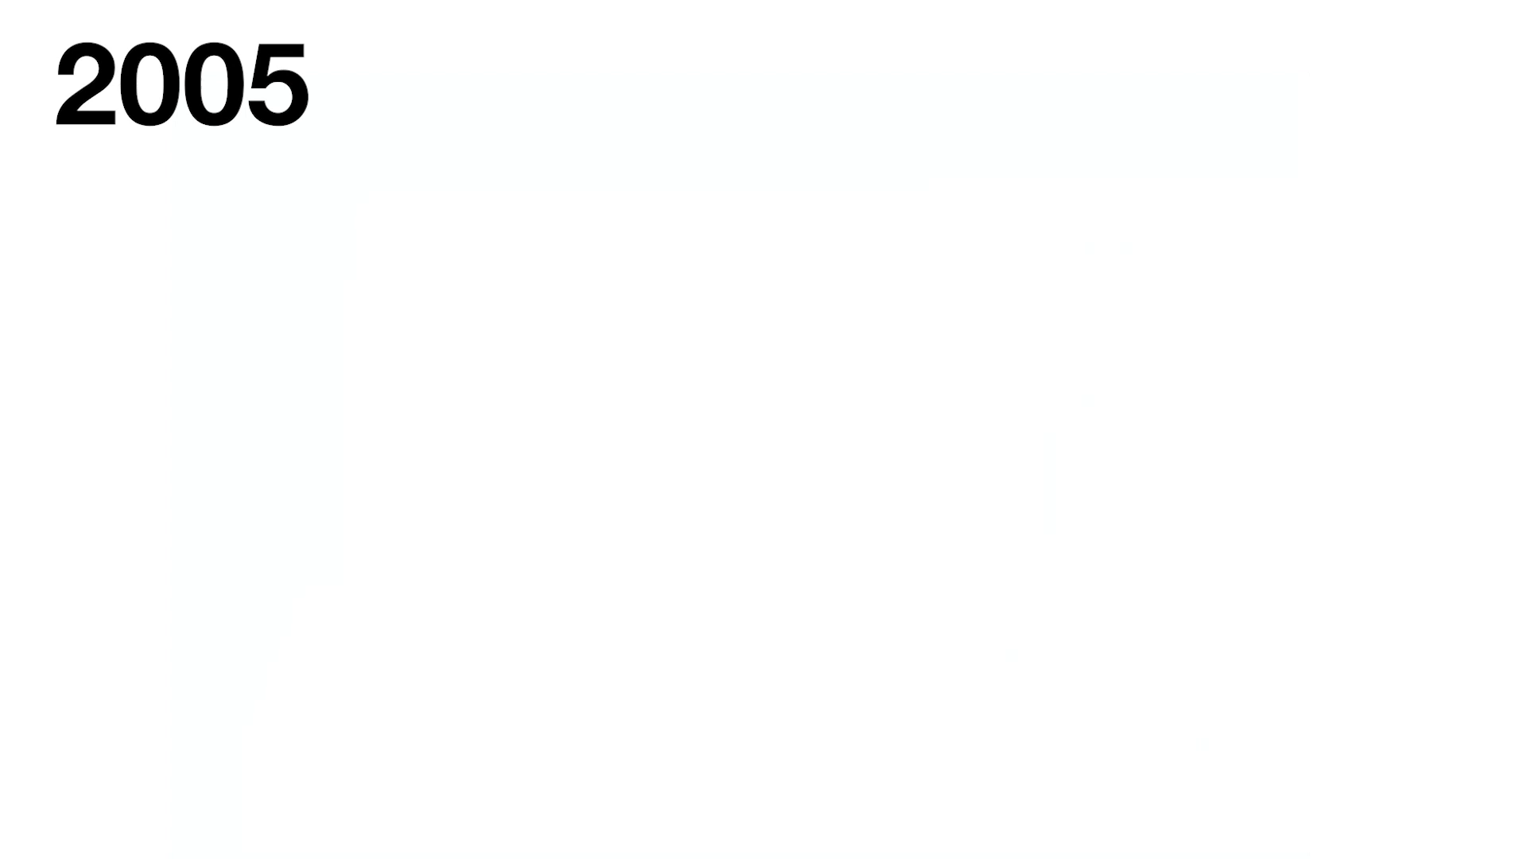
left_click_drag(322, 194, 477, 468)
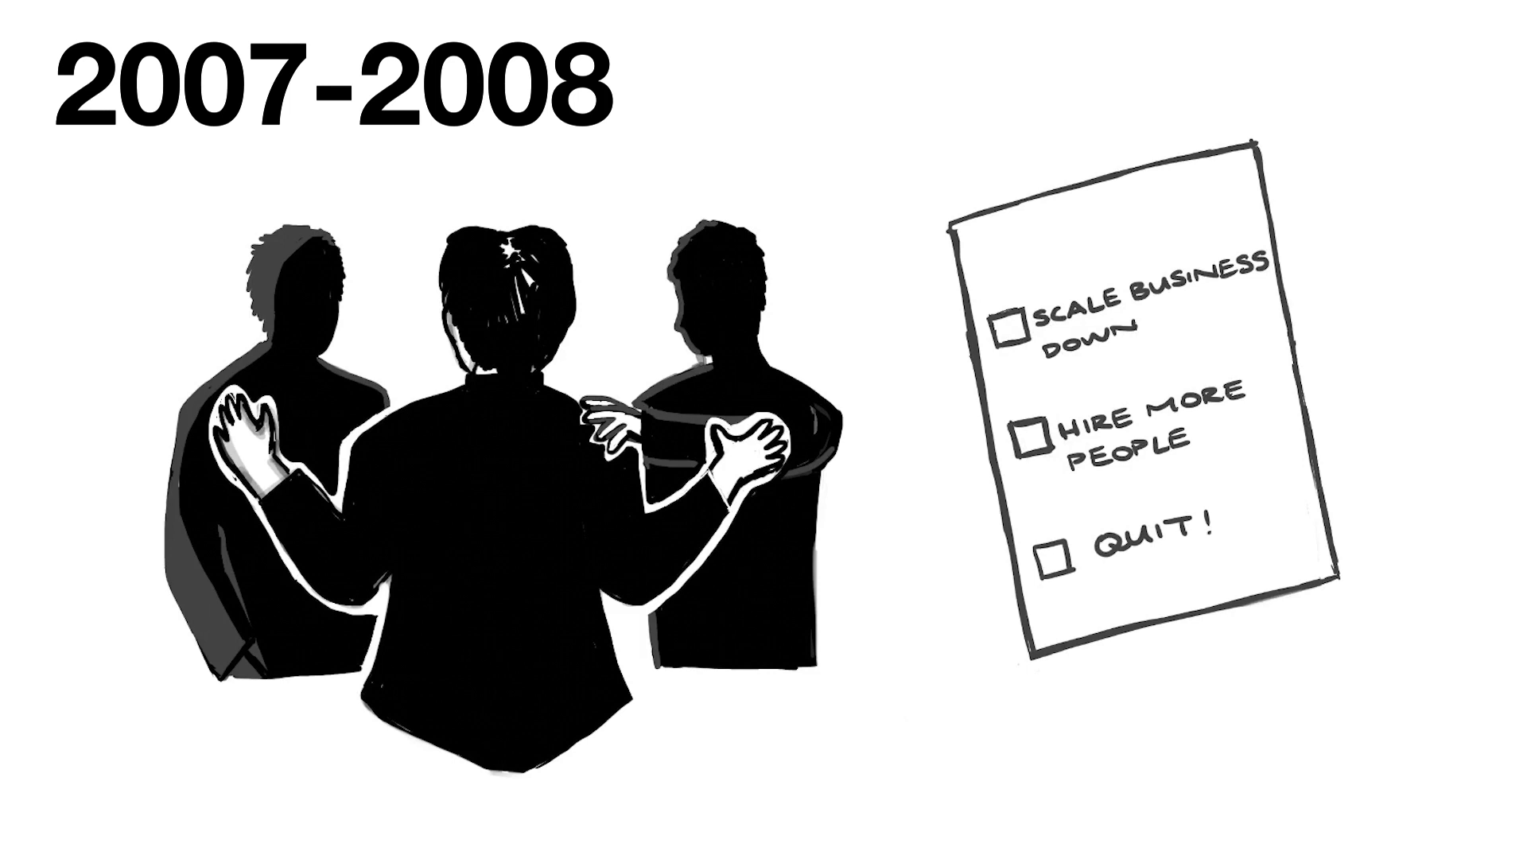
left_click(1029, 431)
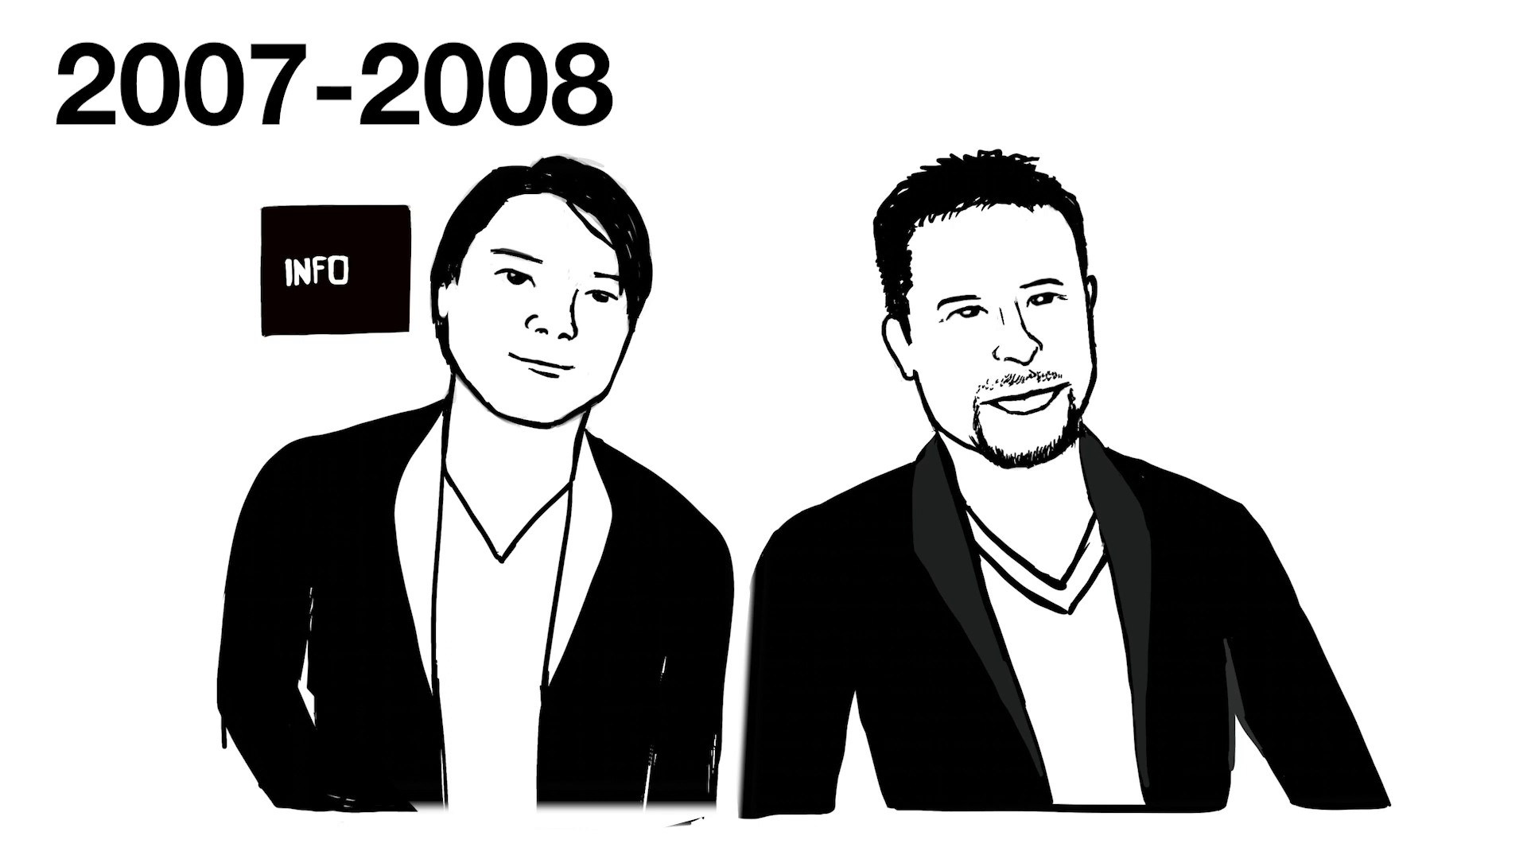
type("CUS")
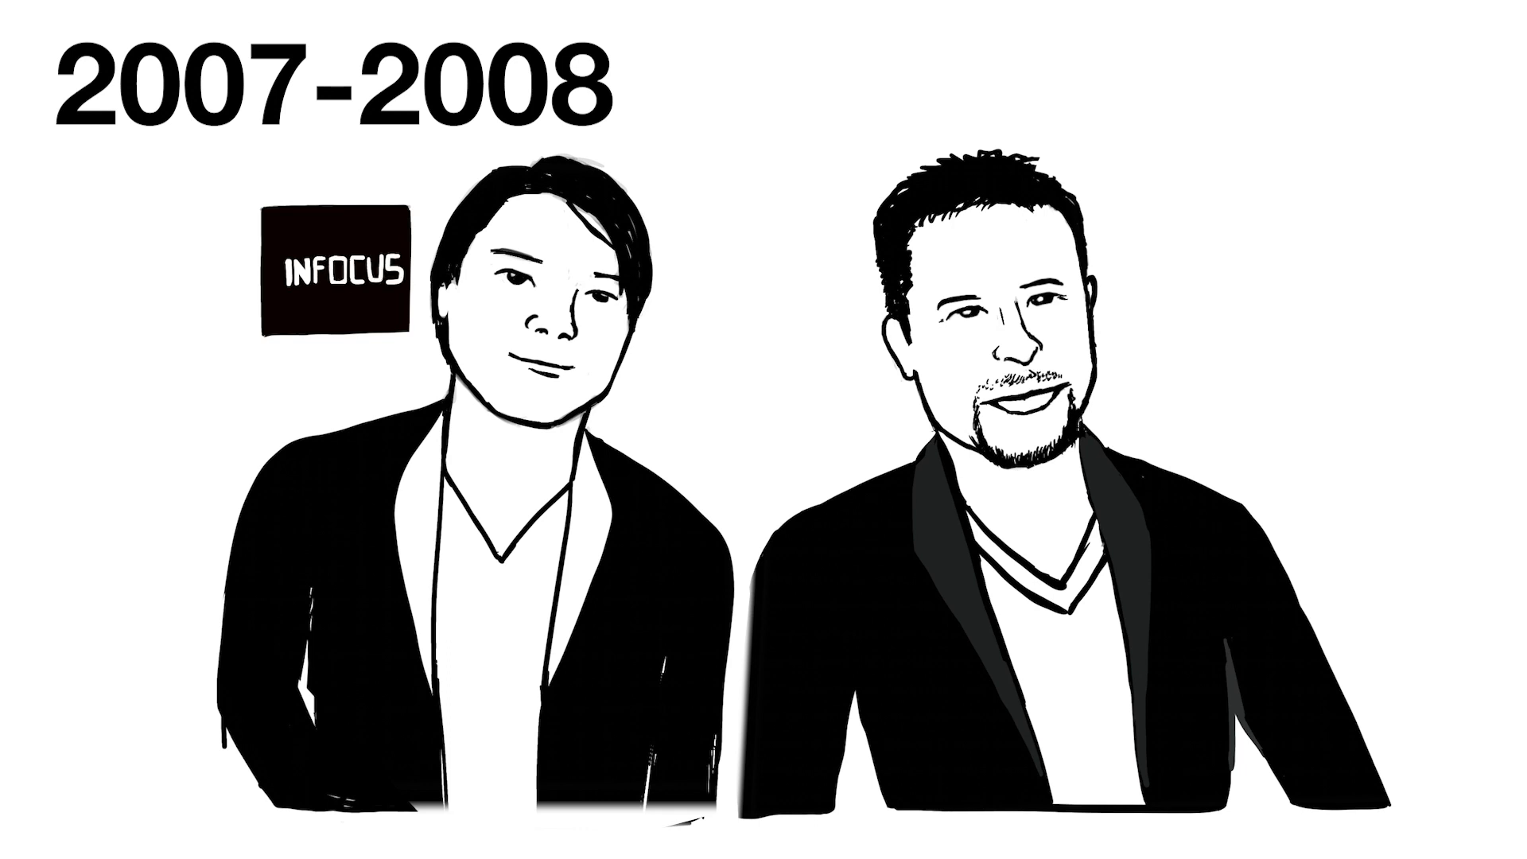